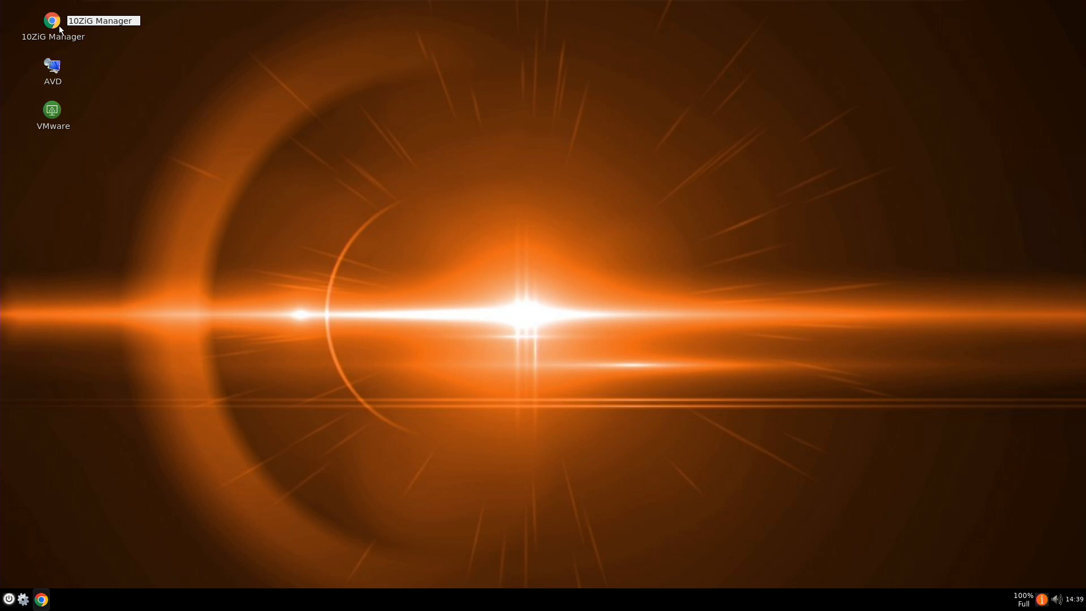
mouse_move(55, 67)
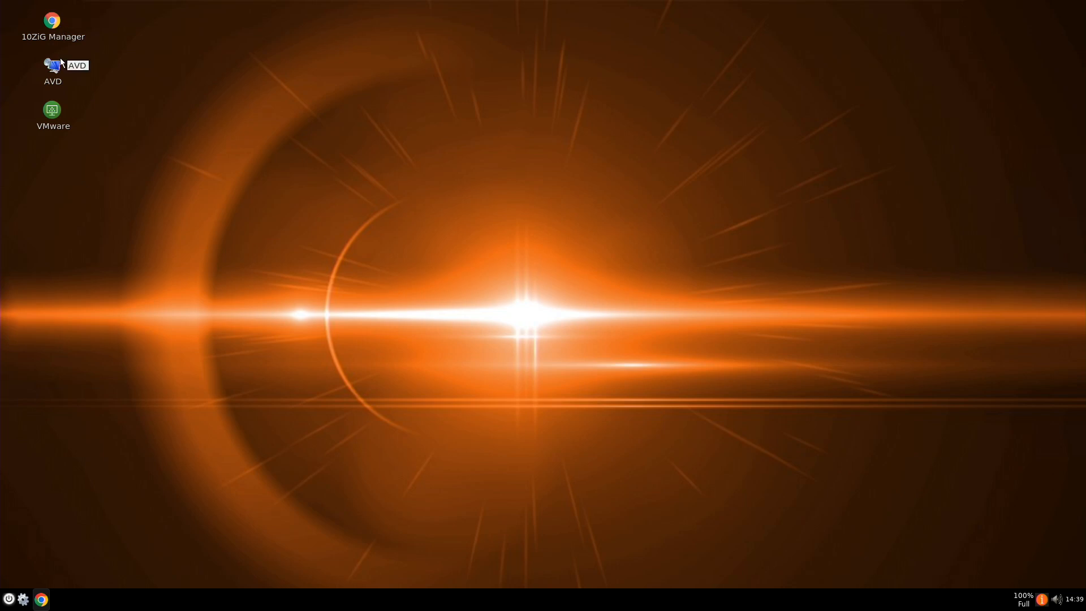
mouse_move(51, 111)
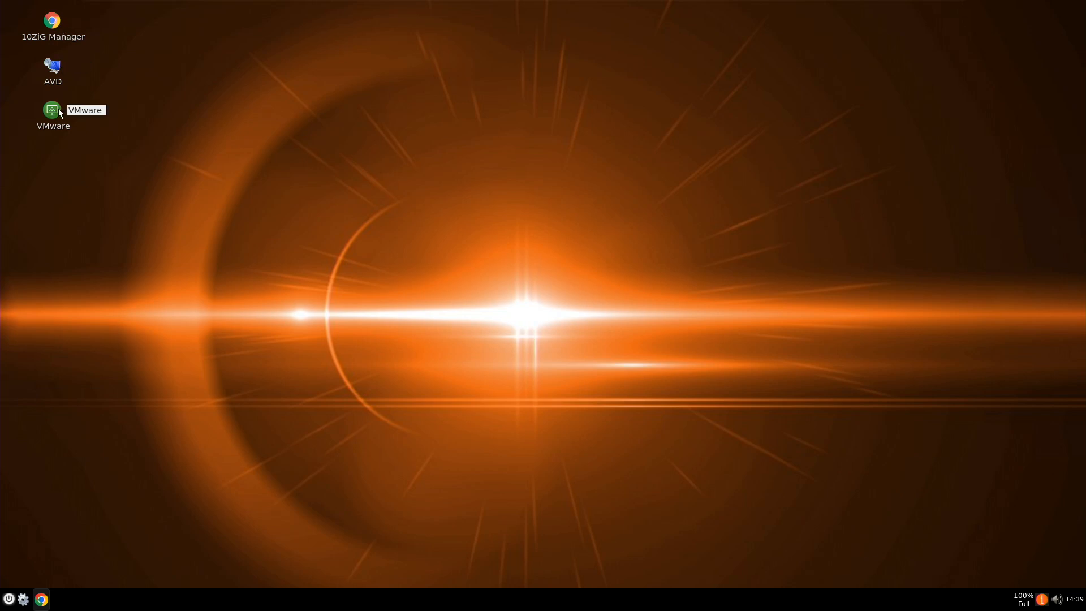